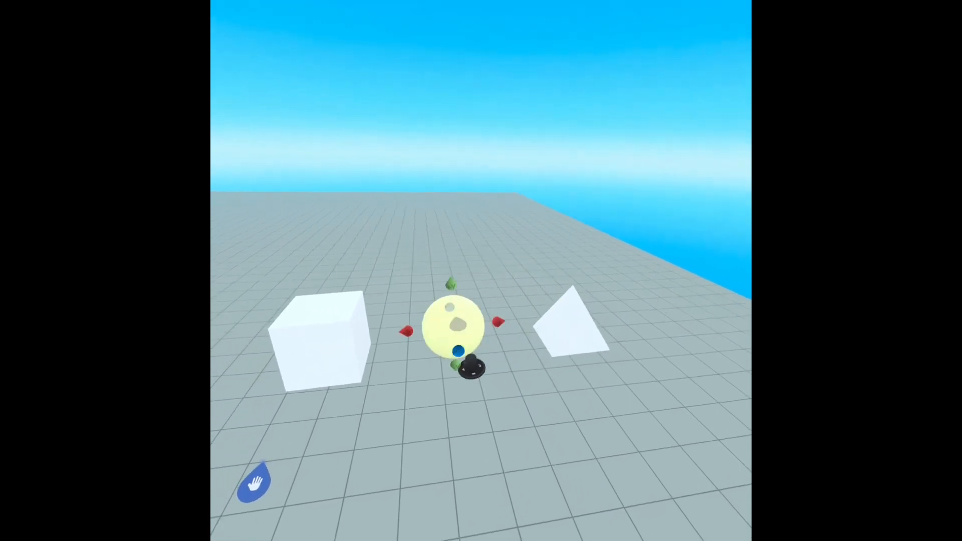
- Open the Shapes category of the Build menu beside the placed cube, sphere and wedge
left_click(467, 365)
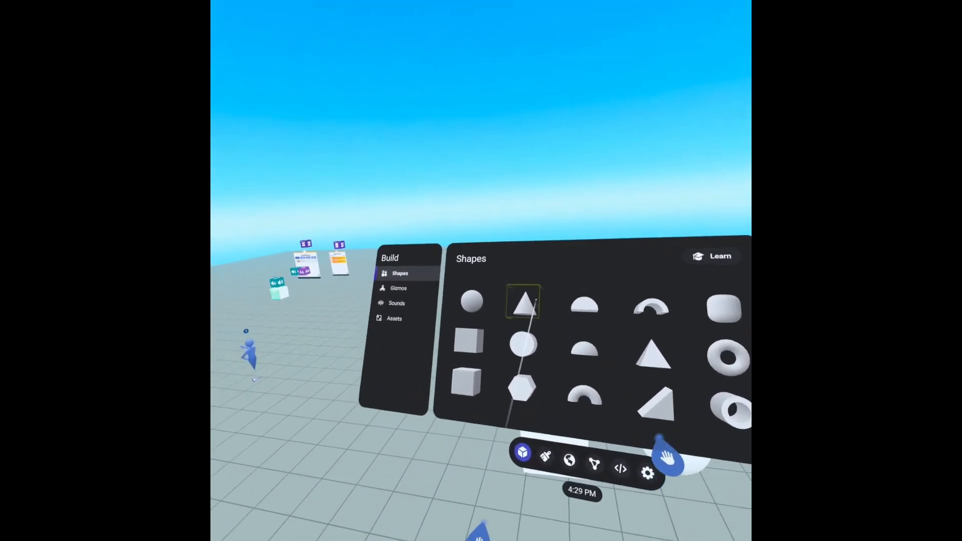
- In Build settings, switch Snap to Point from object points to Grid Points
left_click(648, 472)
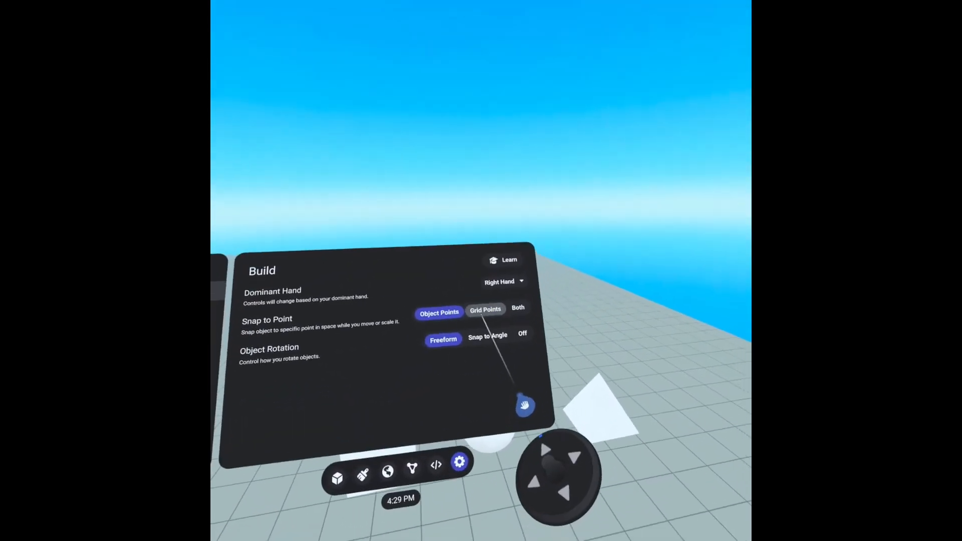
left_click(485, 309)
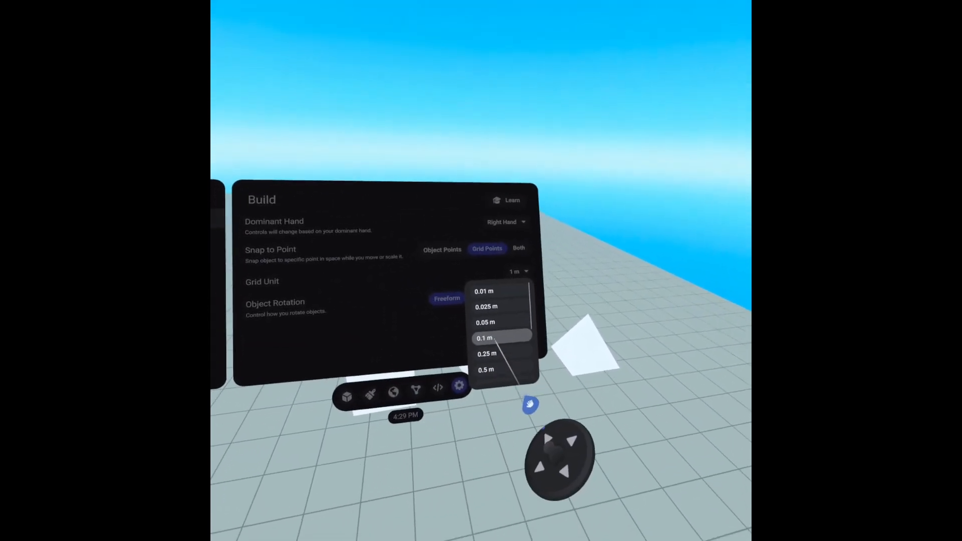
scroll("down", 3)
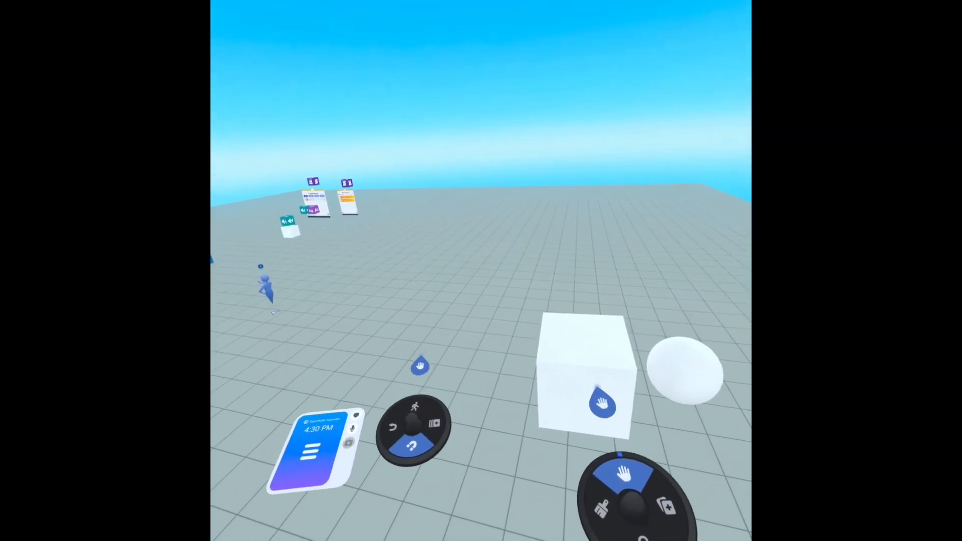
- Close Settings and open the cube's Behavior properties with visibility, lighting and collision
left_click(596, 406)
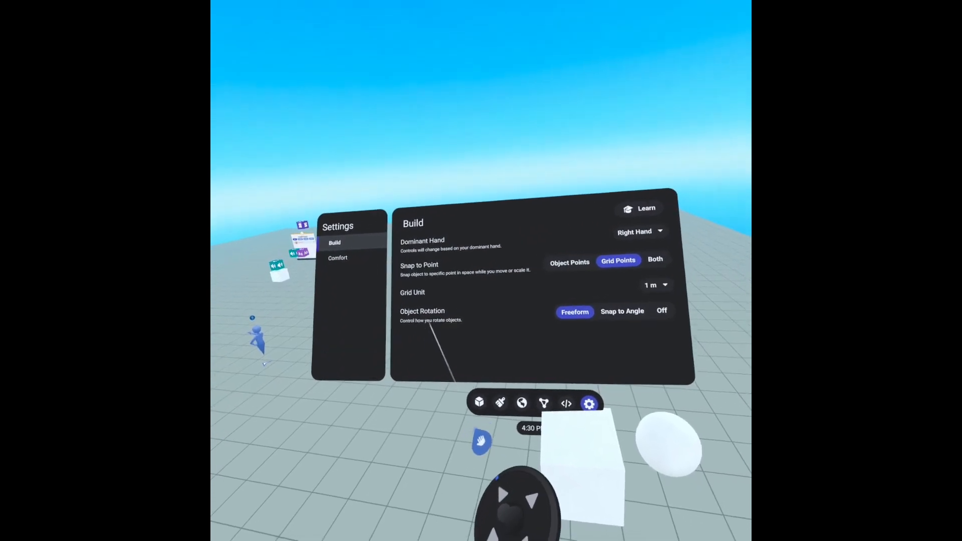
left_click(622, 311)
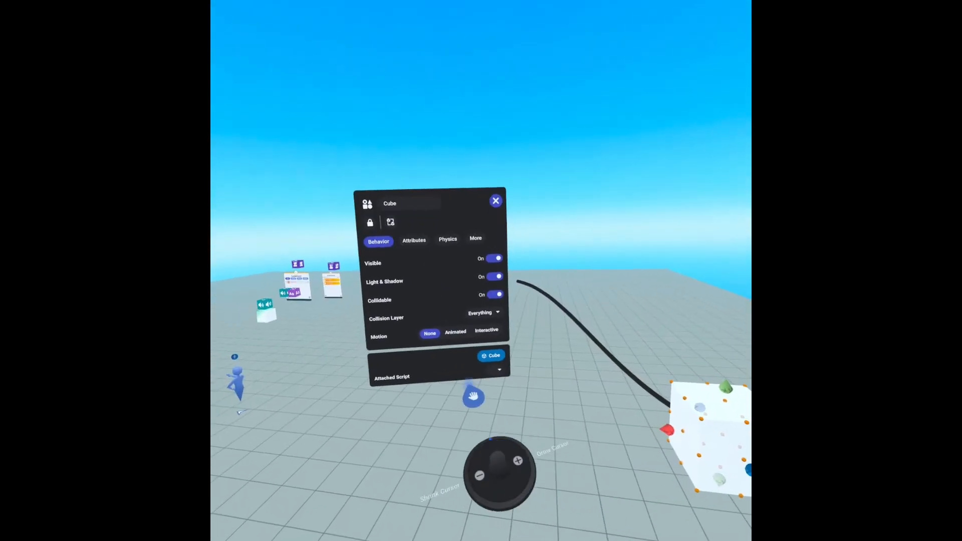
left_click(413, 240)
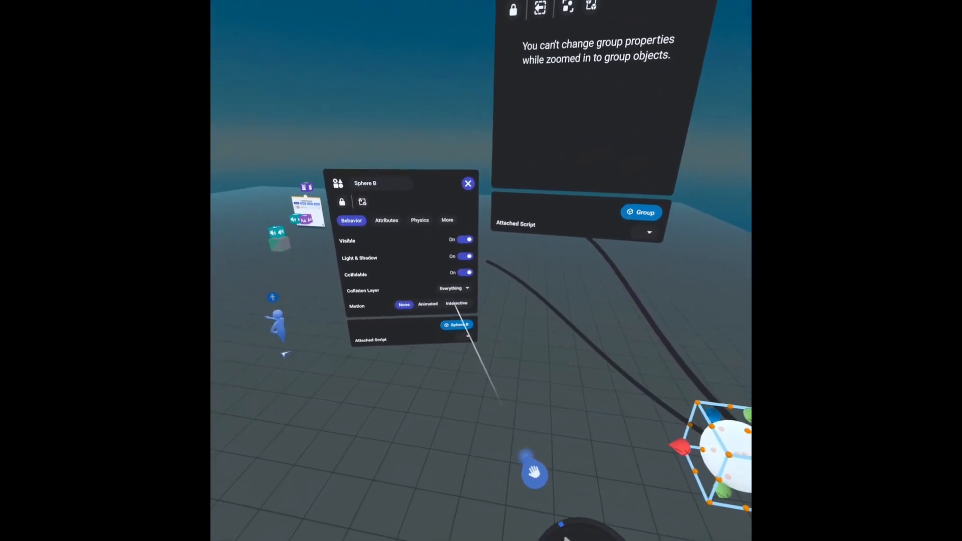
- Enable physics on the Physics tab of the grouped cube, sphere and pyramid
left_click(456, 303)
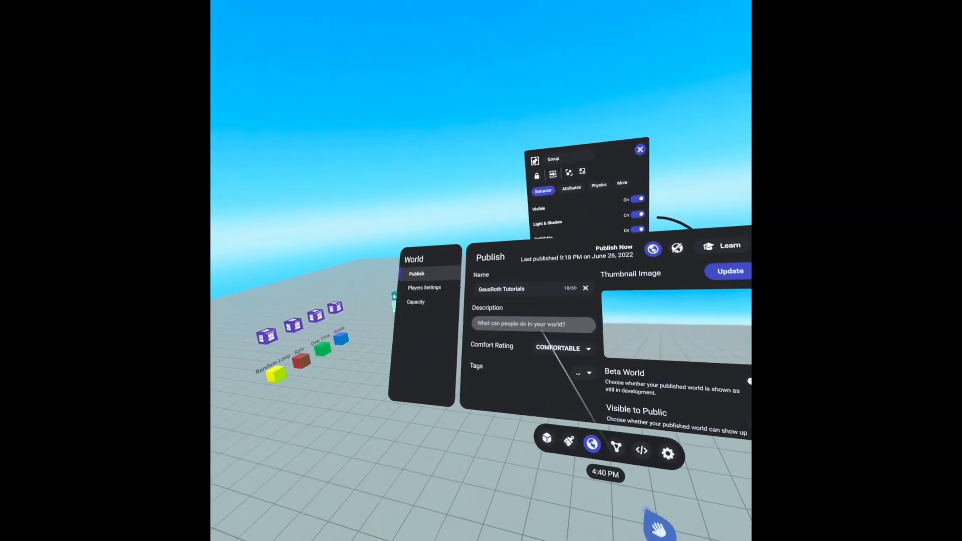
- Show Players Settings with player counts, emotes and hand collision options
left_click(424, 287)
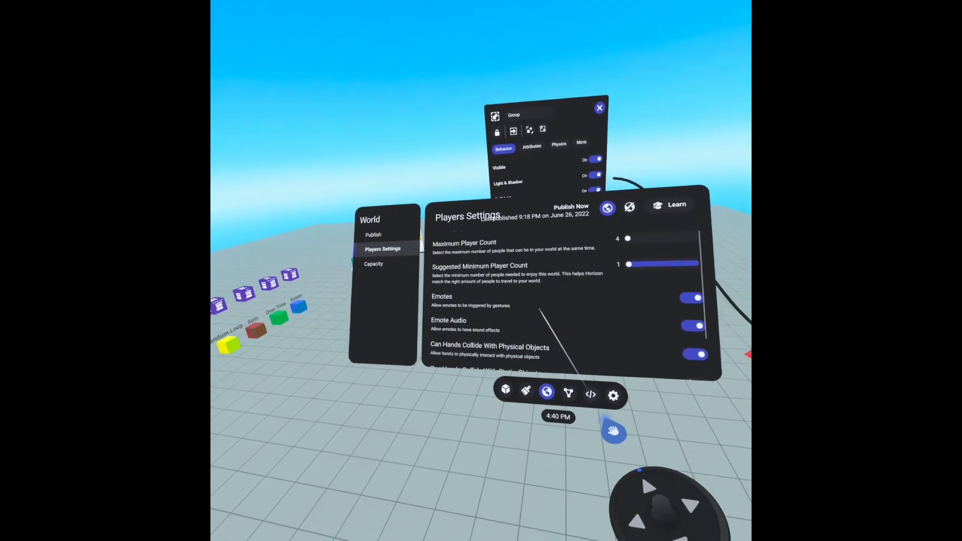